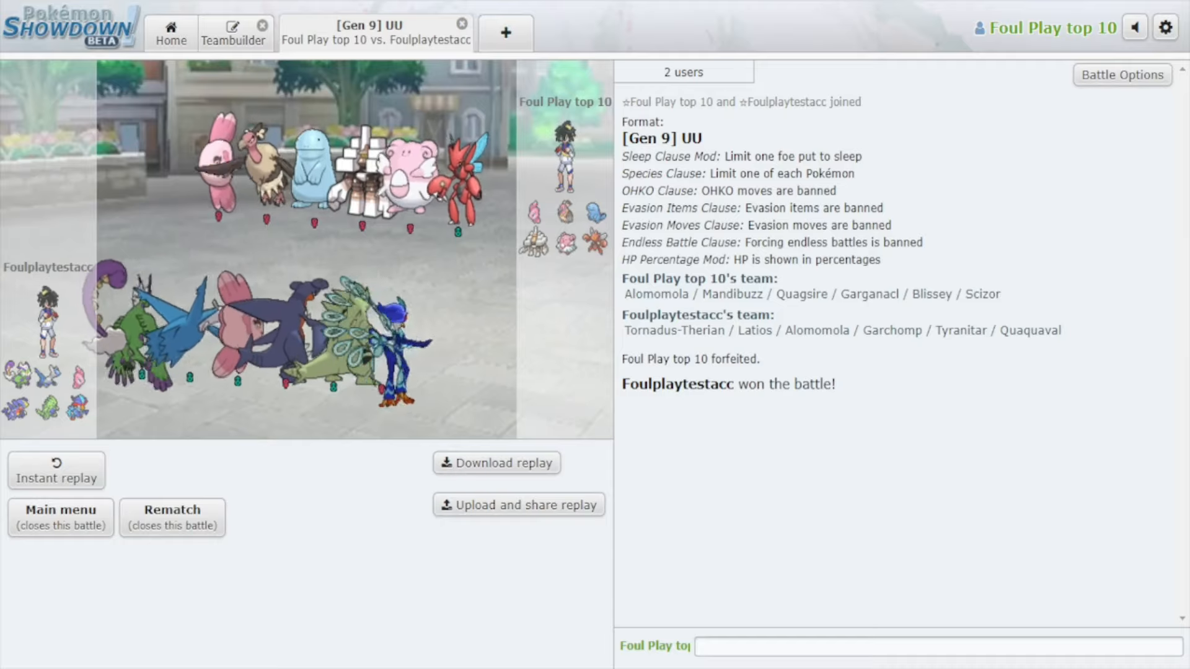
Step: Leave the finished Gen 9 UU battle and return to the Teambuilder
left_click(234, 32)
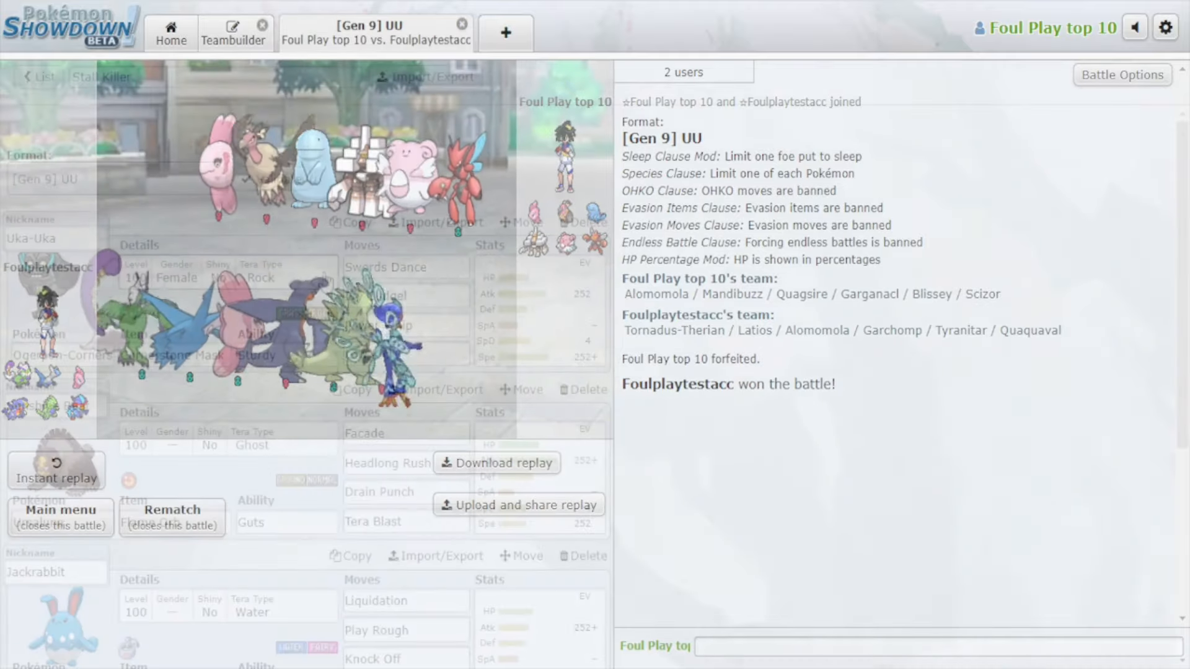
left_click(234, 32)
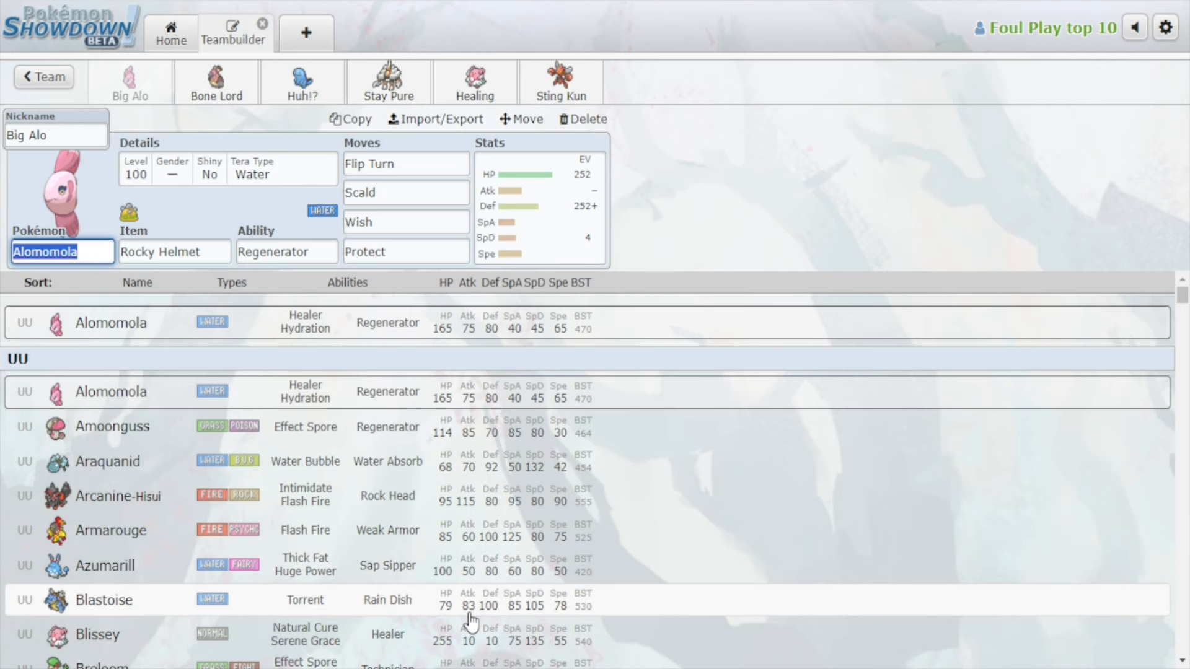
Step: Check Quagsire's moves, return to the Stall Killer team and start editing Uka-Uka's species
left_click(302, 76)
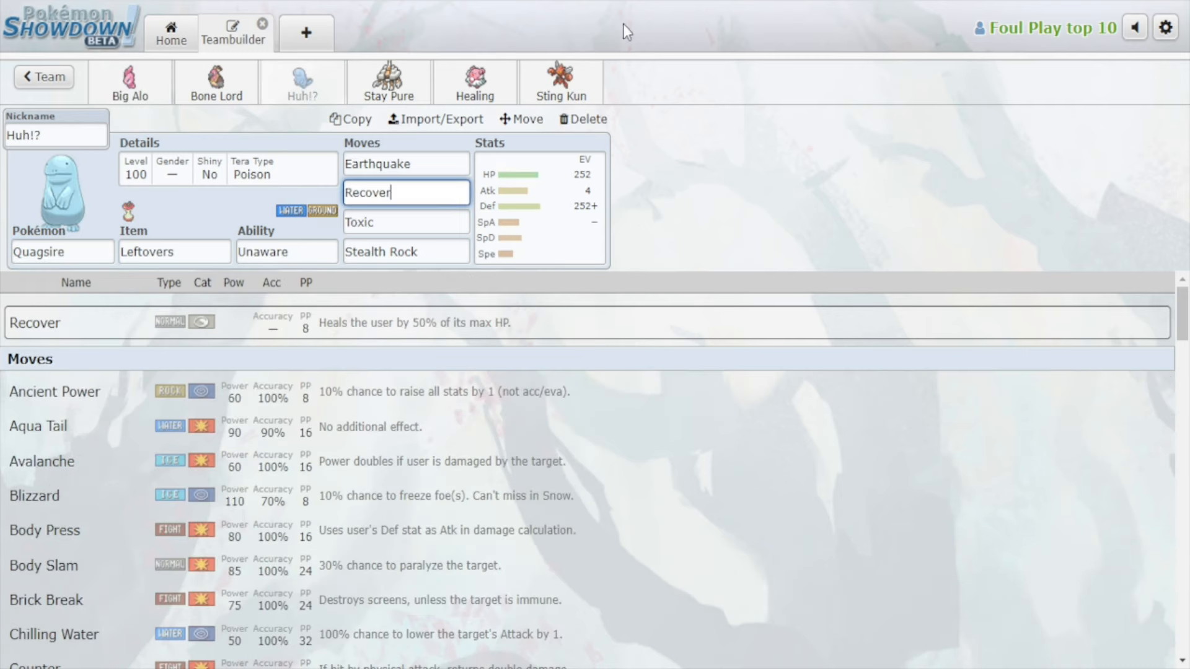
left_click(44, 77)
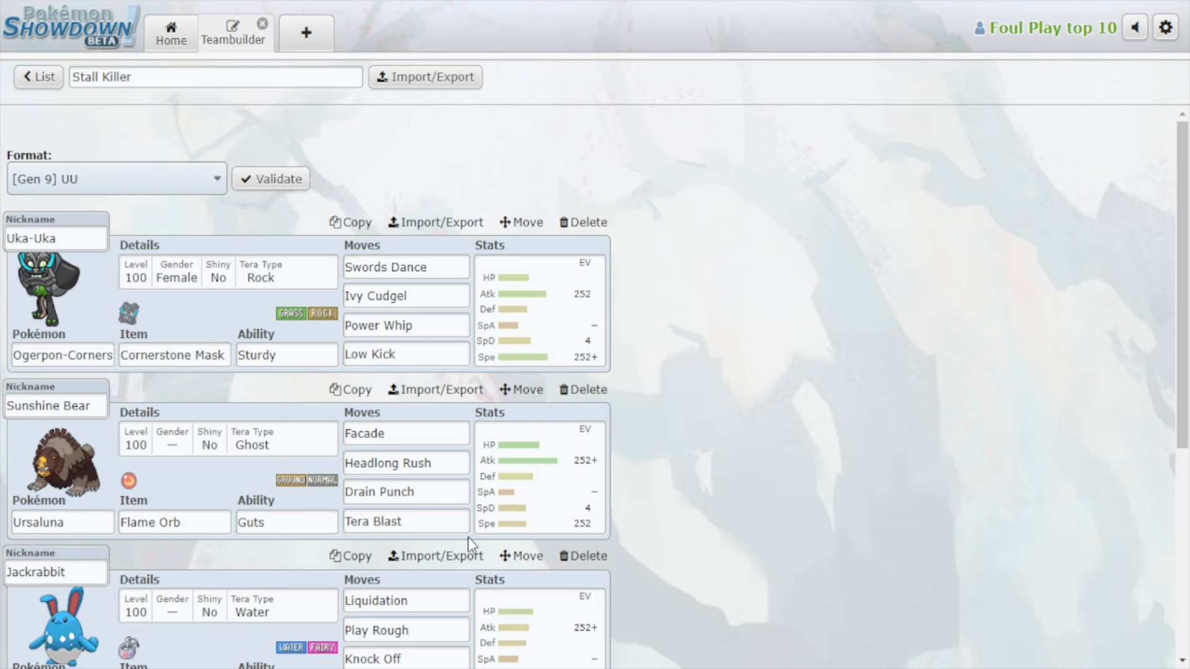
left_click(405, 433)
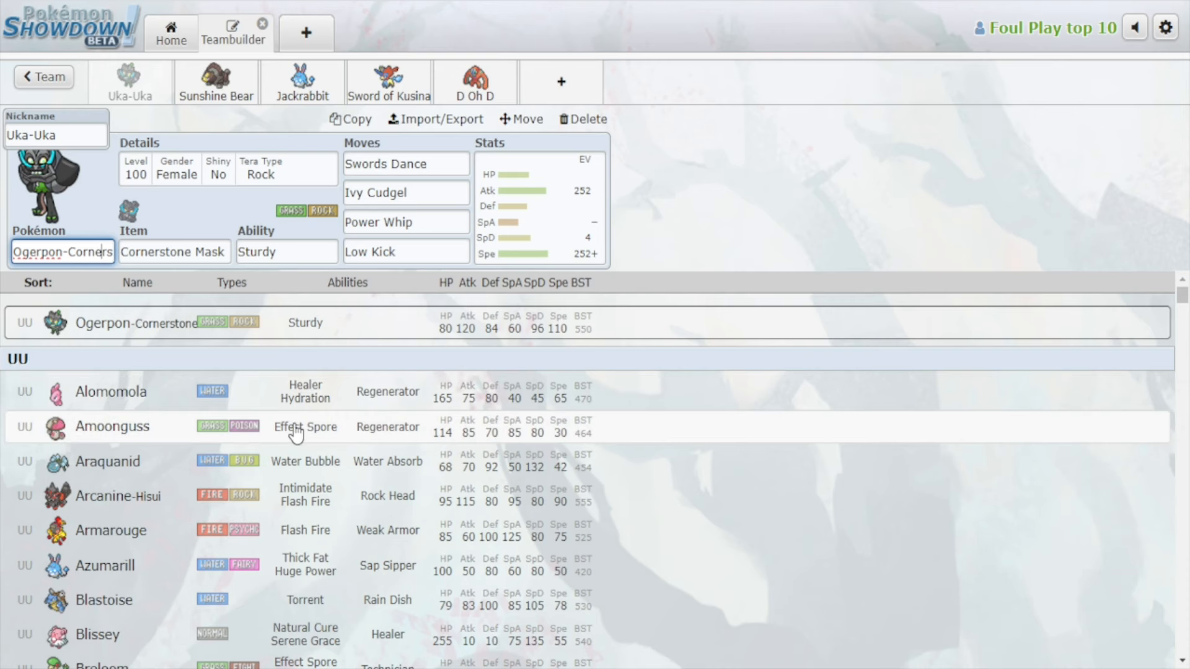
Step: Scroll through the UU species list and the Stall time 2 team led by Zapdos and Moltres
scroll("down", 3)
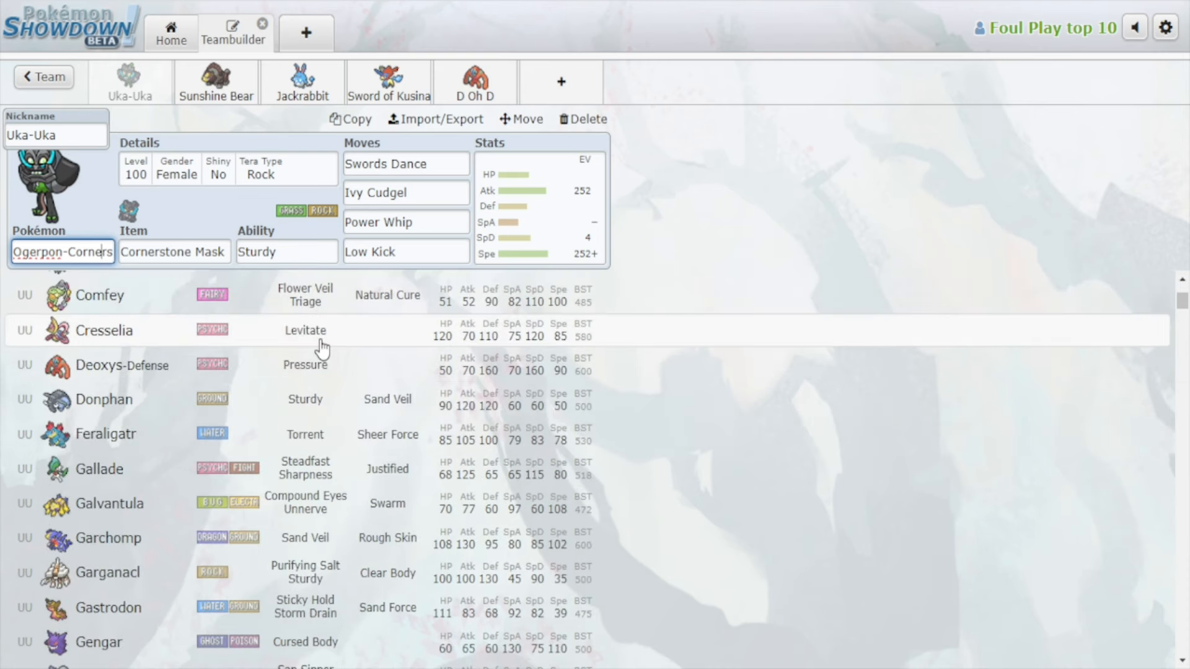
mouse_move(318, 413)
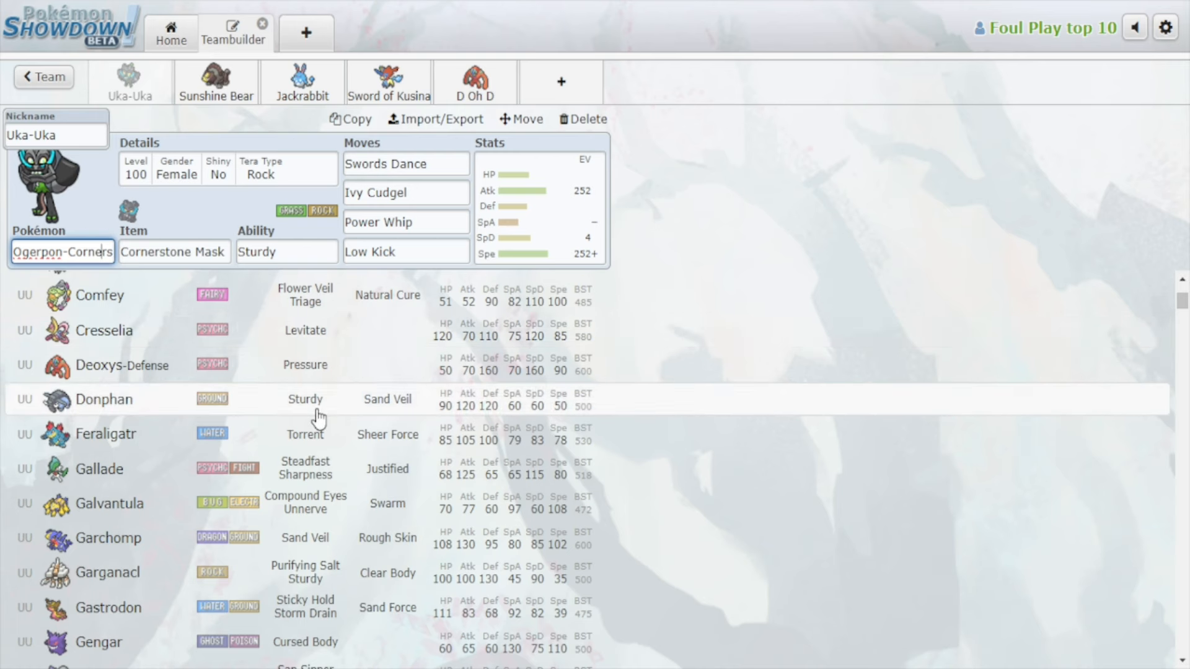
scroll("down", 3)
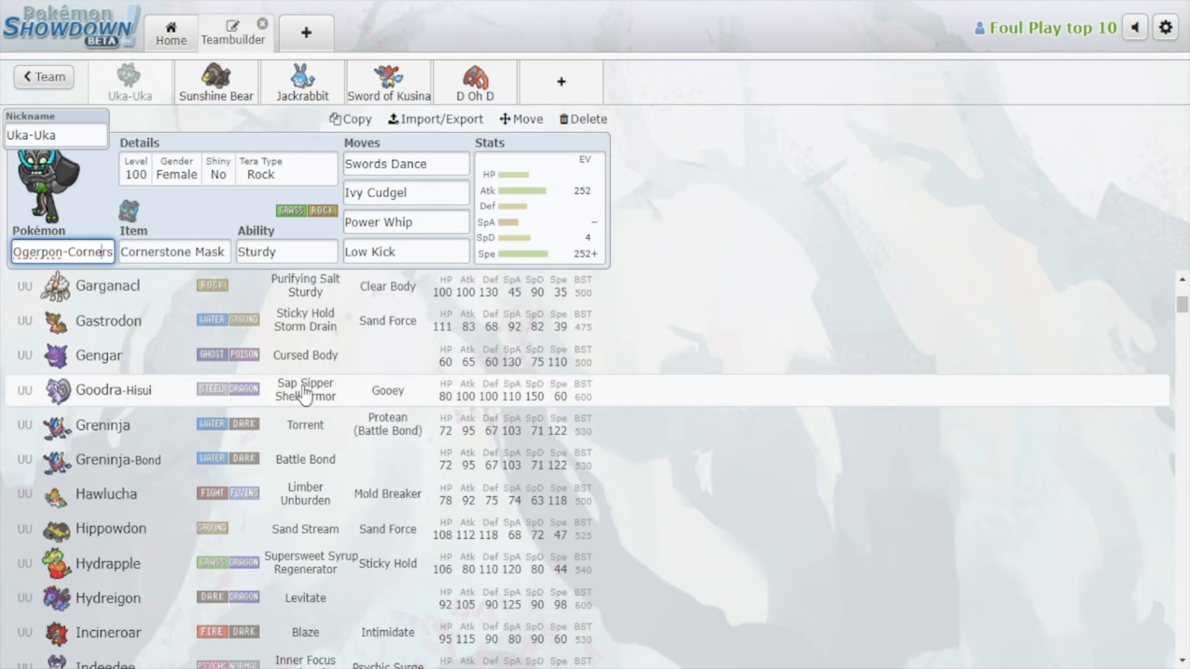
scroll("down", 3)
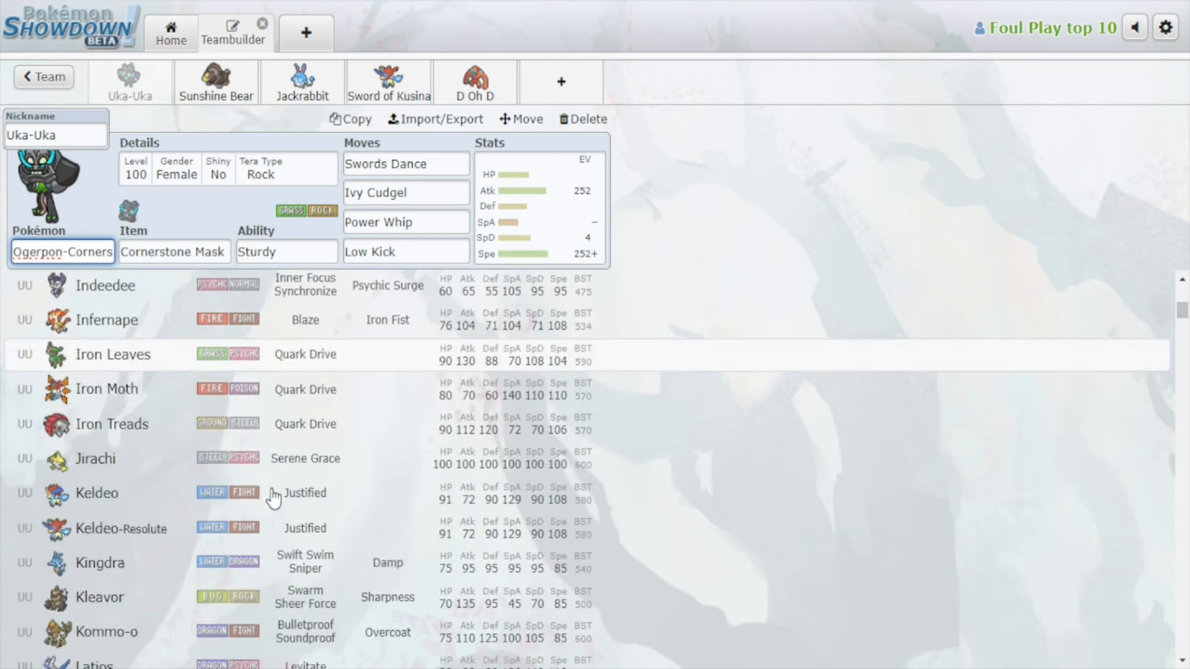
scroll("down", 3)
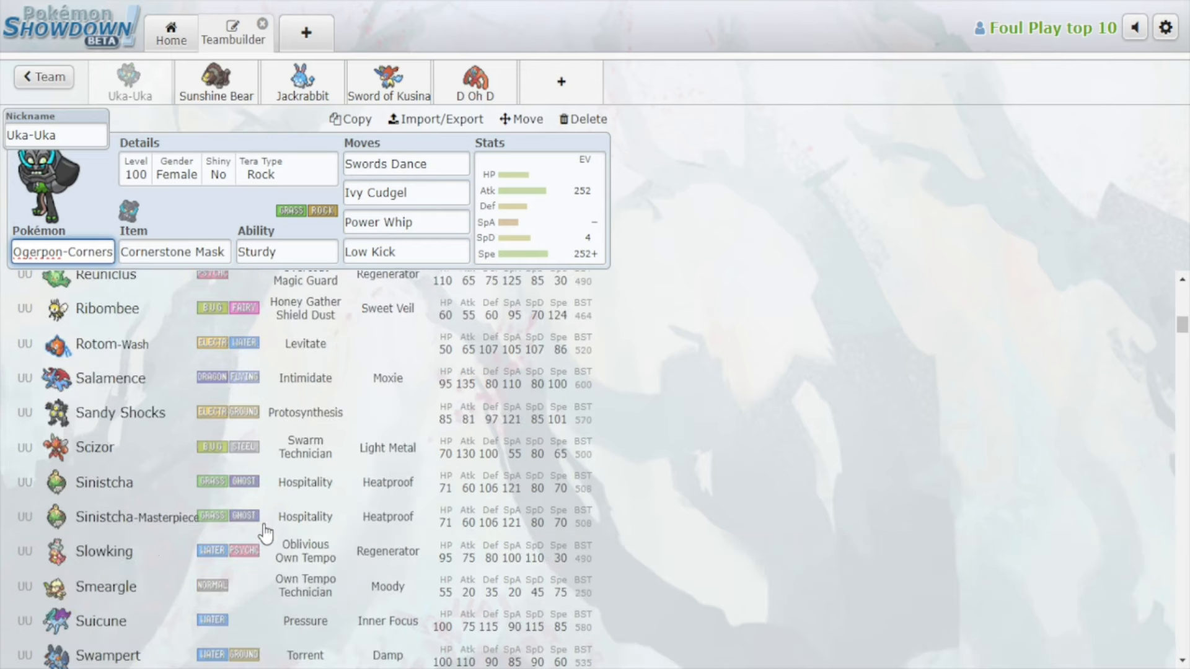
scroll("down", 3)
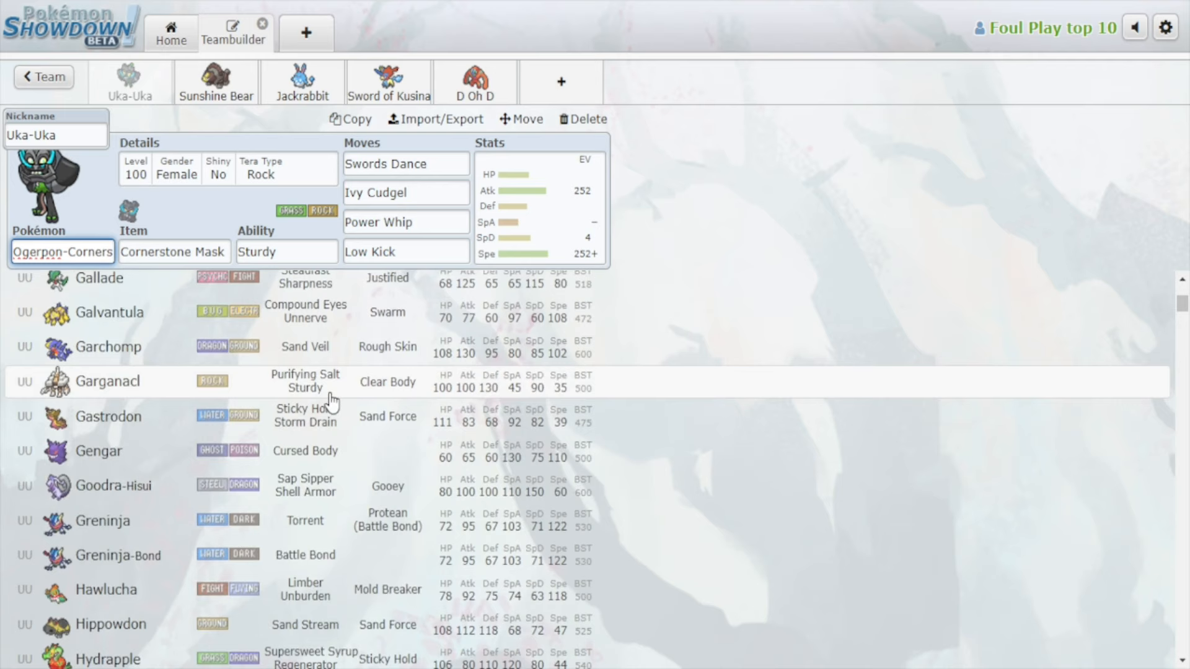
mouse_move(317, 444)
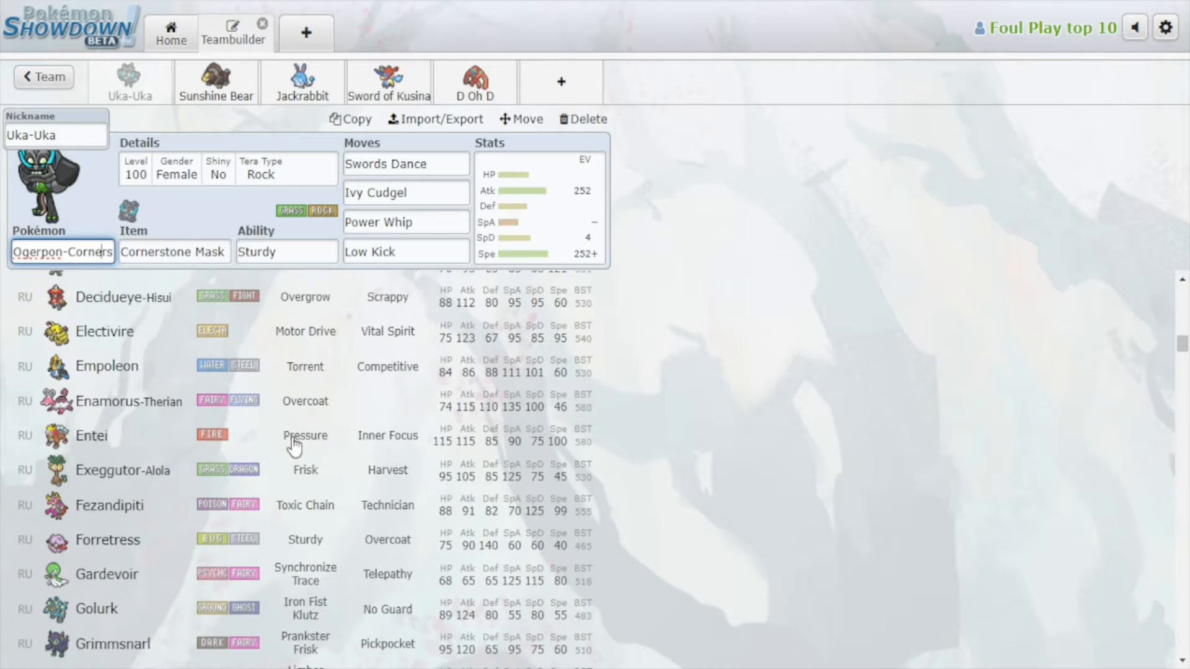
scroll("down", 3)
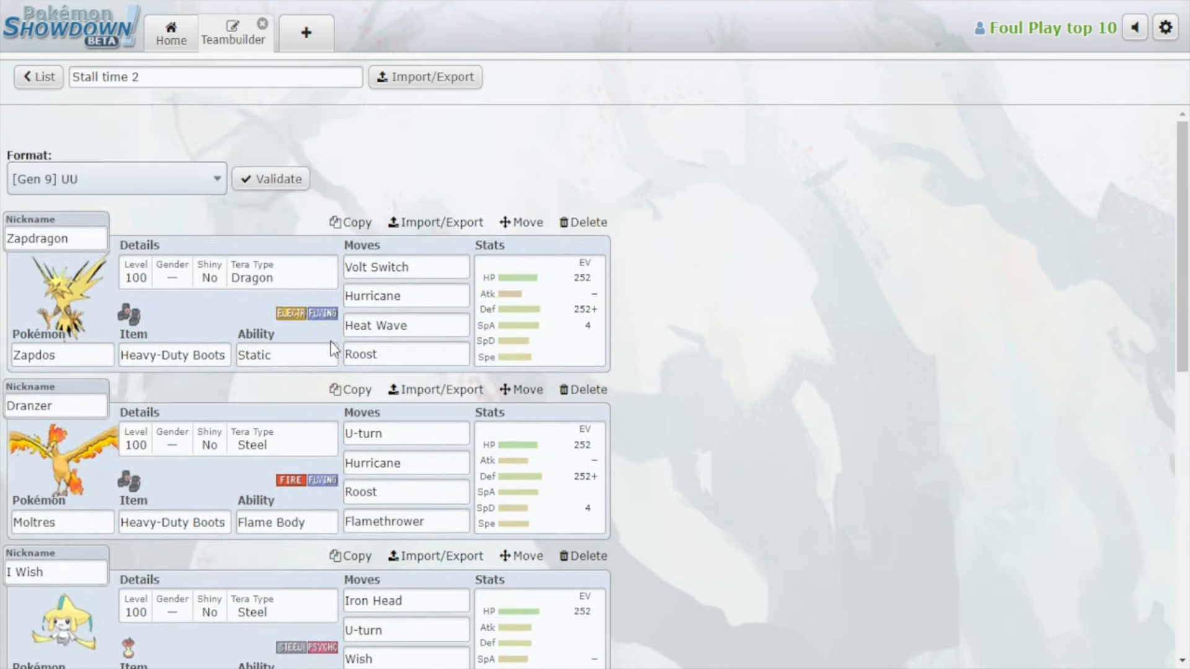
Step: Return to the saved team list and reopen the Stall Killer team
scroll("down", 3)
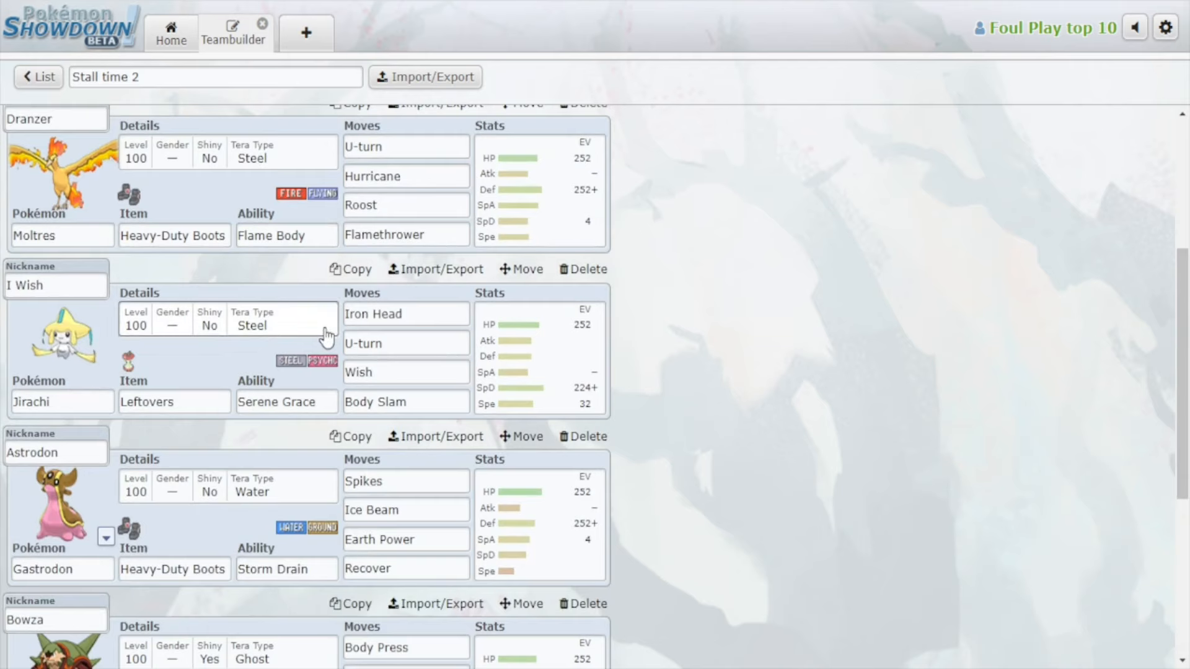
scroll("down", 3)
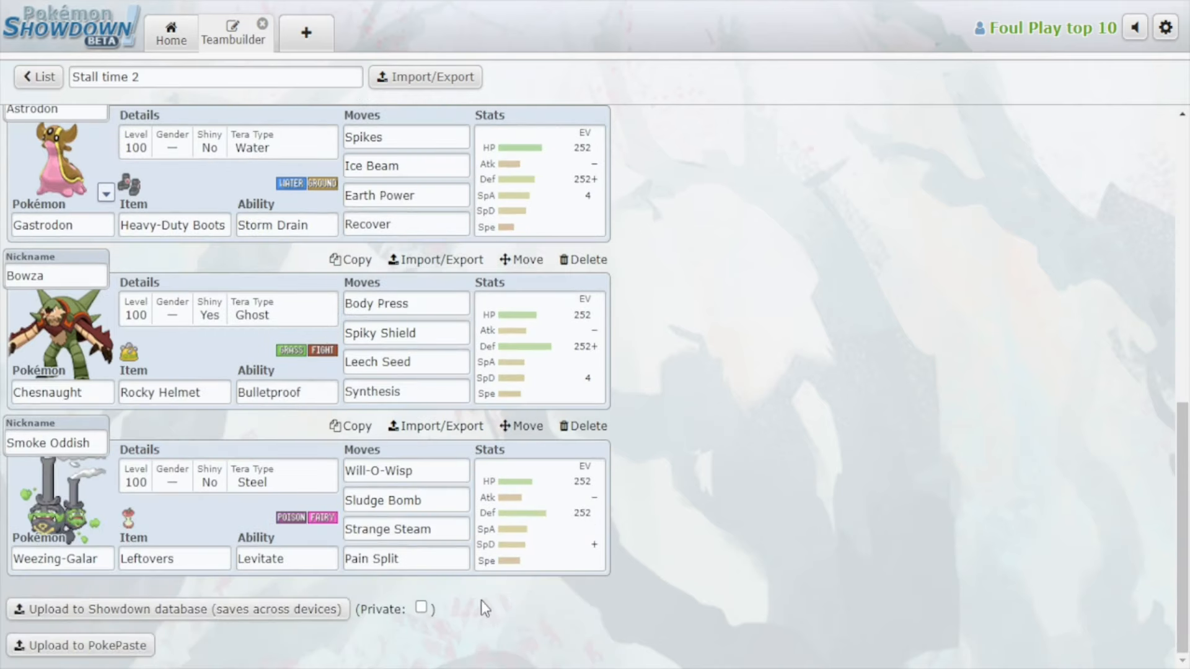
left_click(38, 77)
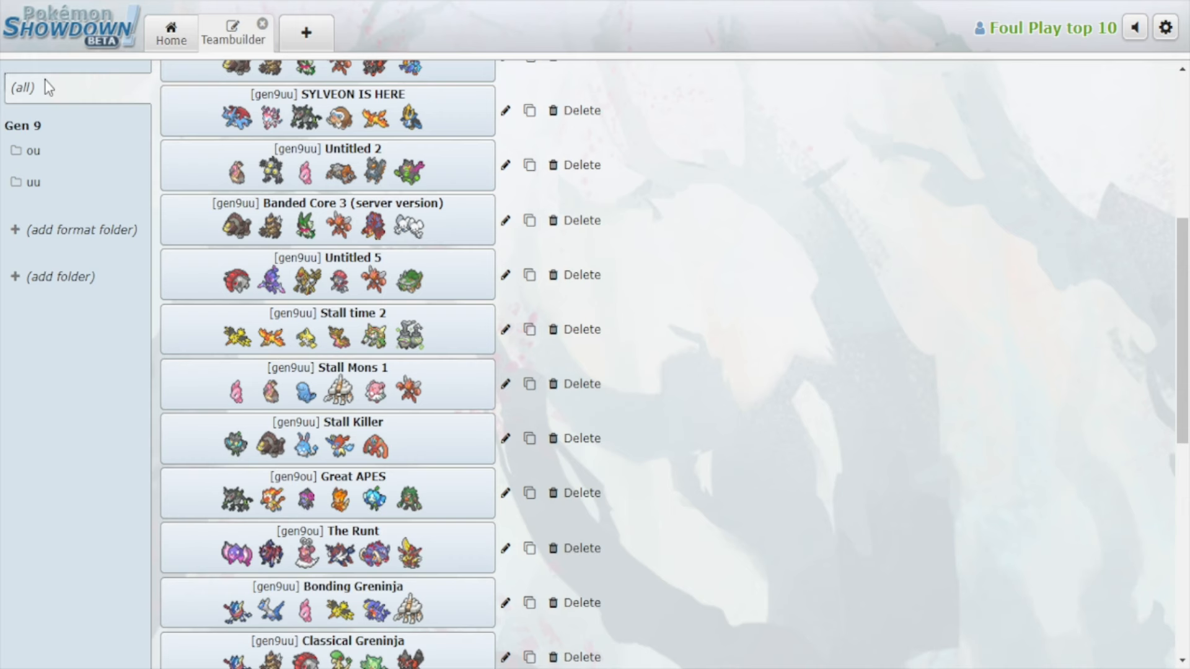
mouse_move(261, 447)
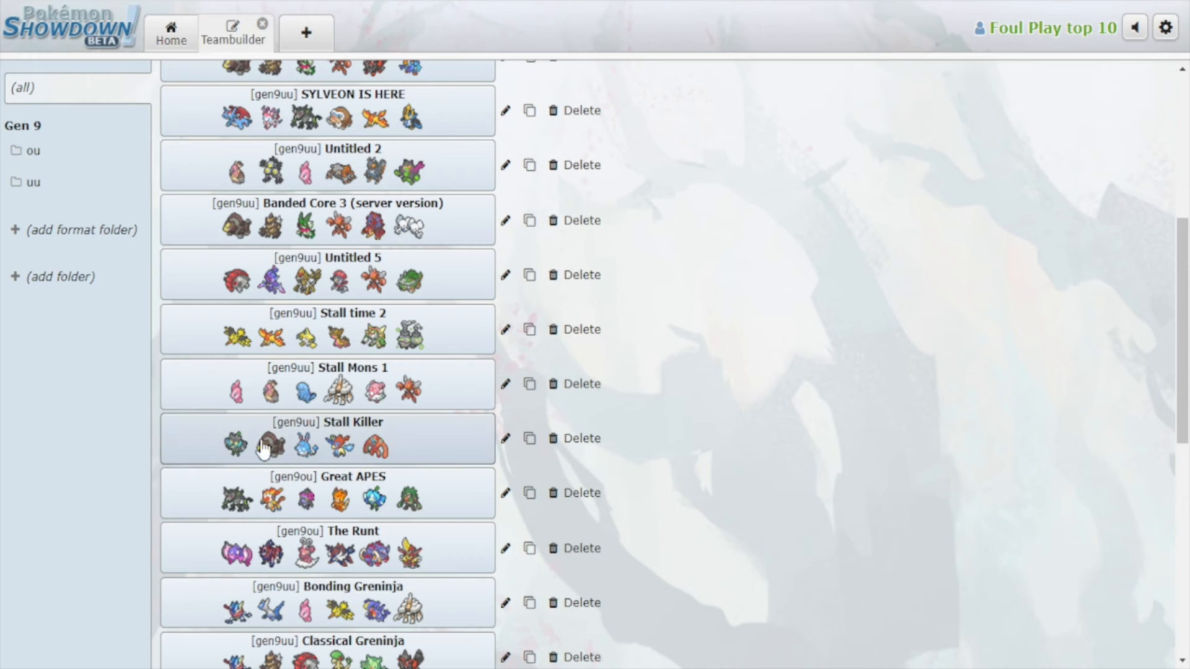
left_click(327, 438)
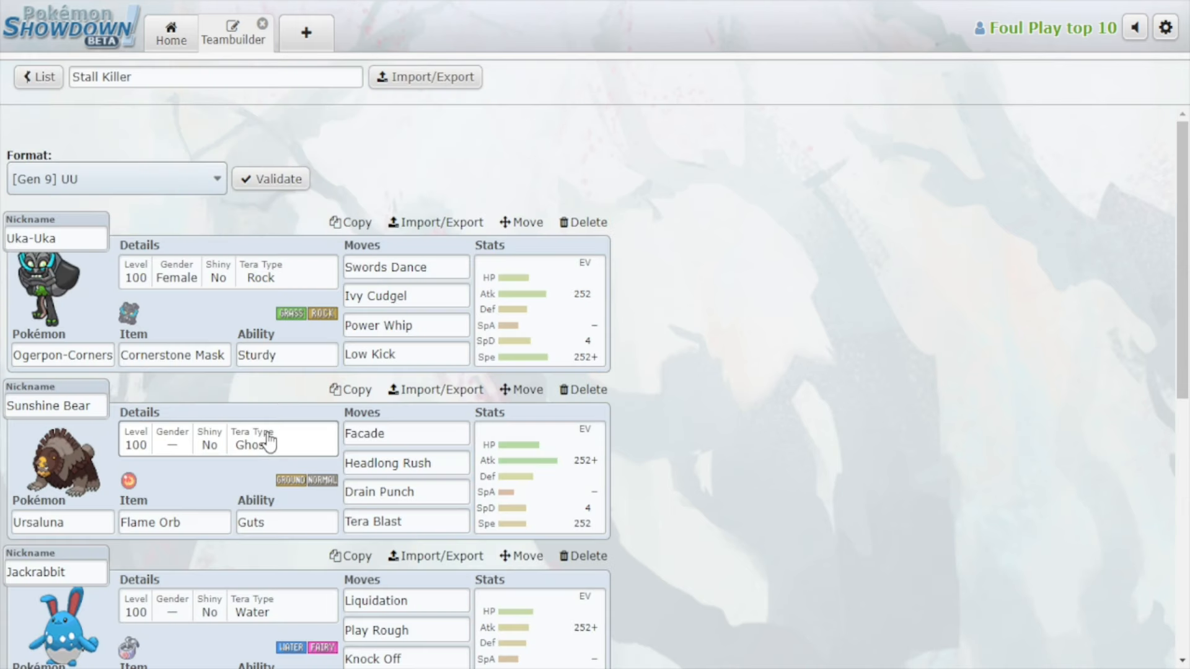
Step: Scroll the Stall Killer team down to Keldeo-Resolute and switch to the Stall time 2 team
scroll("down", 3)
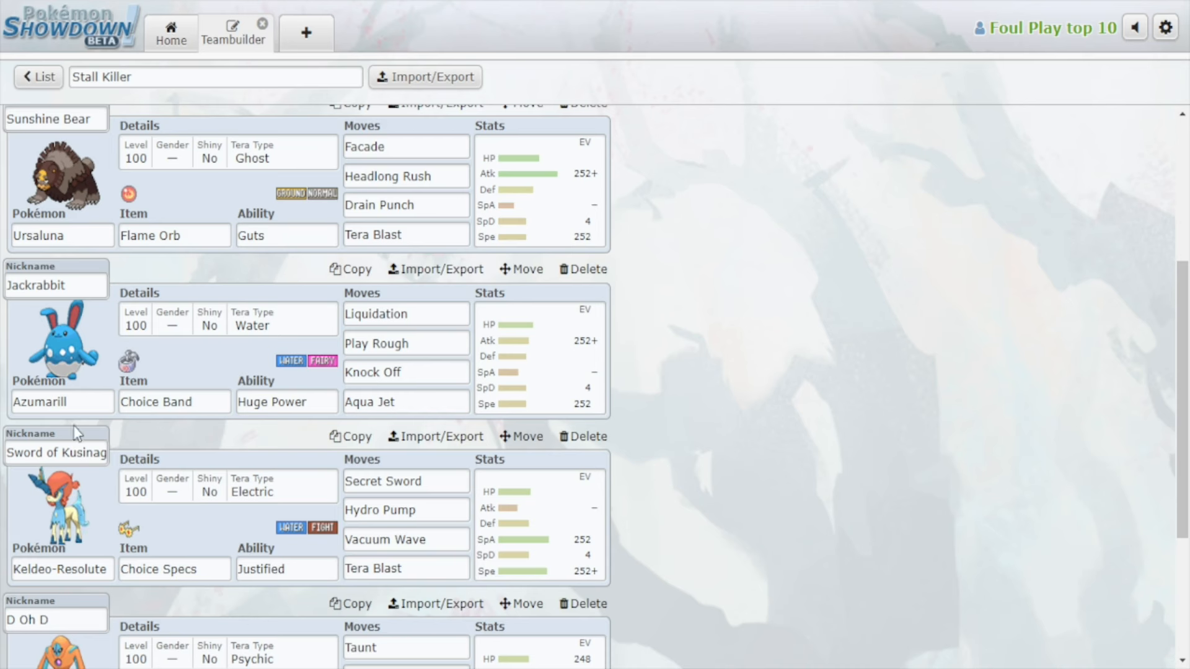
left_click(62, 402)
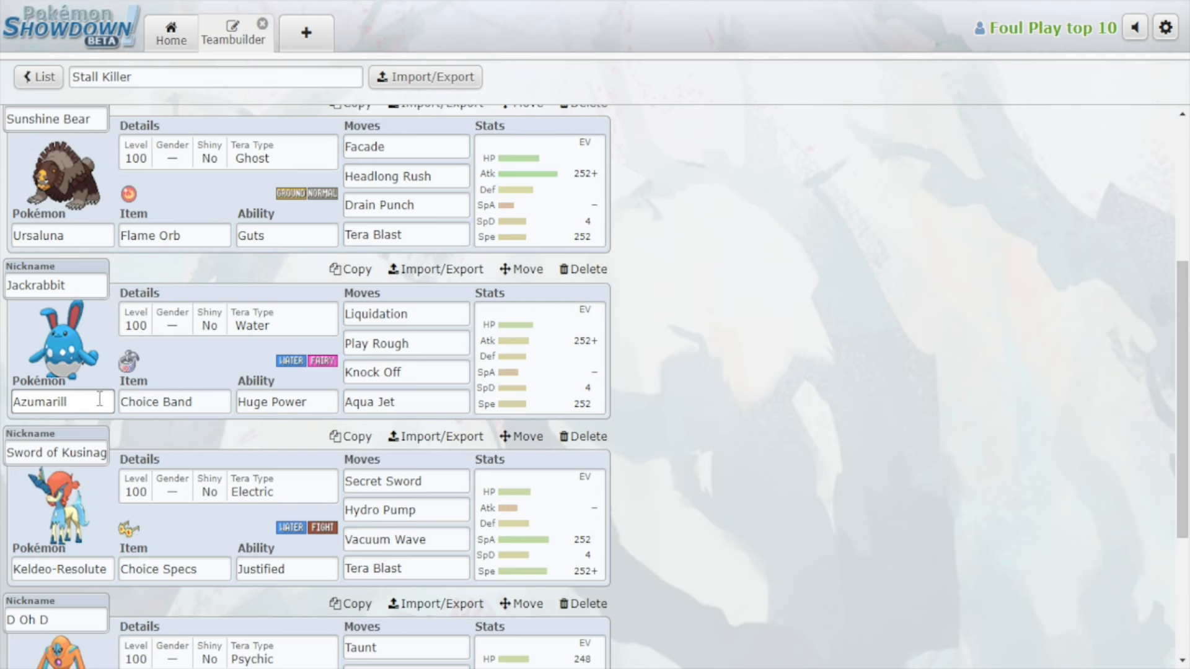
mouse_move(584, 269)
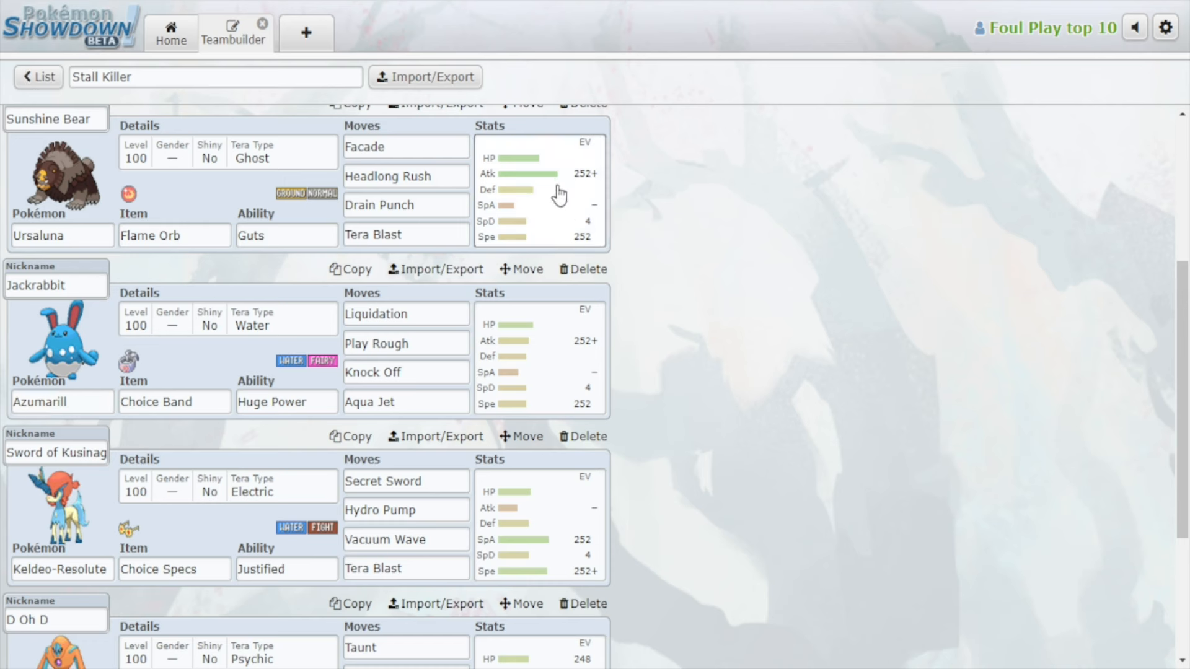
mouse_move(165, 222)
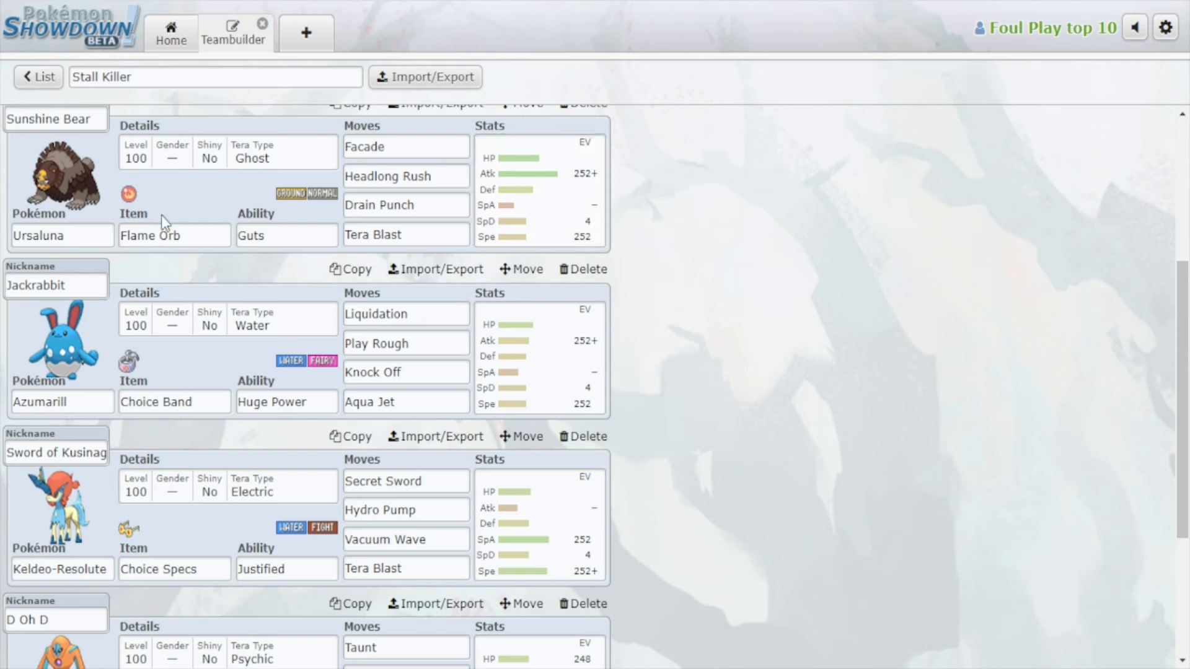
mouse_move(527, 293)
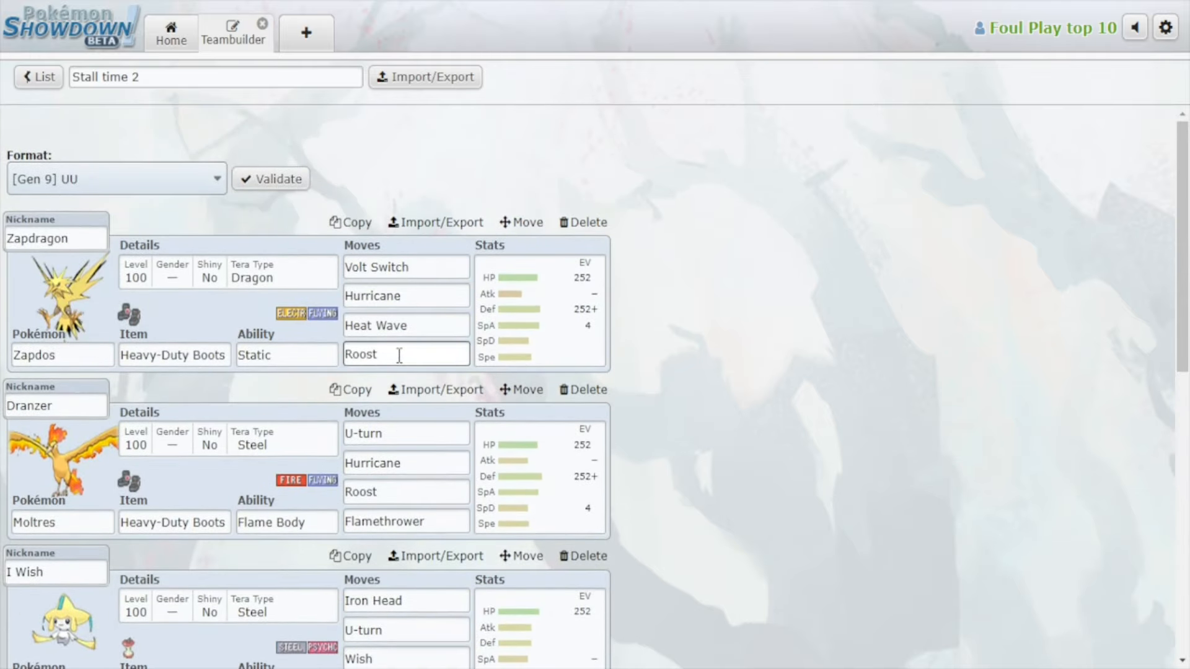
Step: Scroll through the Stall time 2 team showing Zapdos, Moltres and Jirachi
scroll("down", 3)
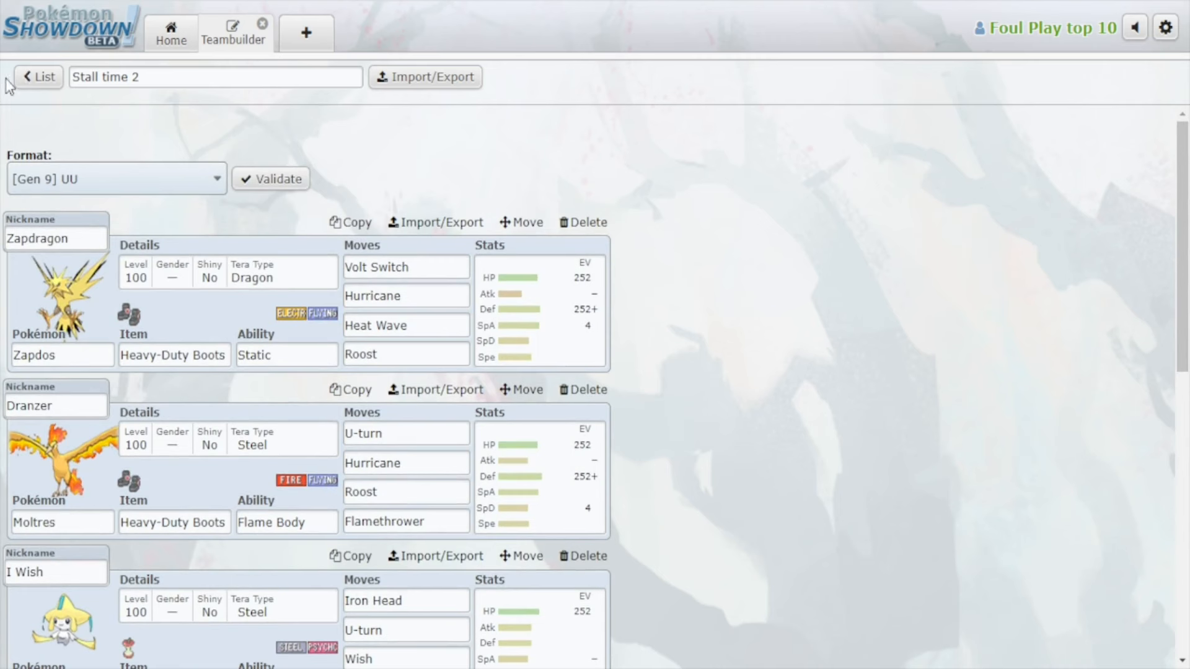
mouse_move(50, 64)
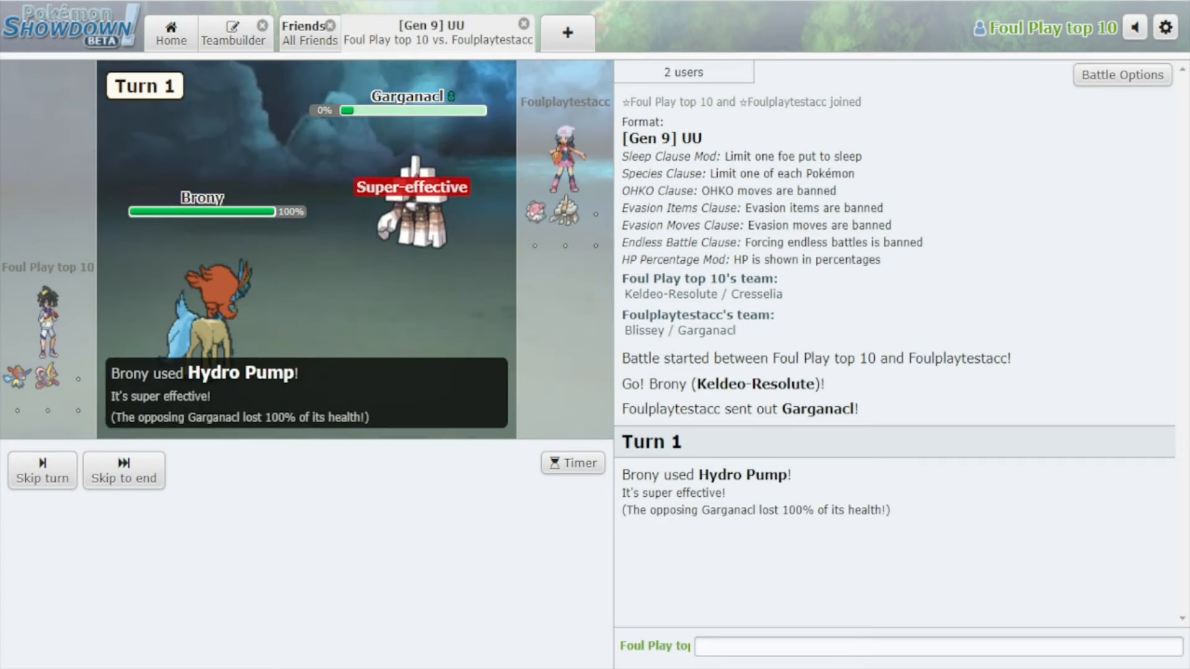
Step: Leave the battle for the Stall Killer team and review Keldeo-Resolute's Secret Sword move slot
left_click(233, 32)
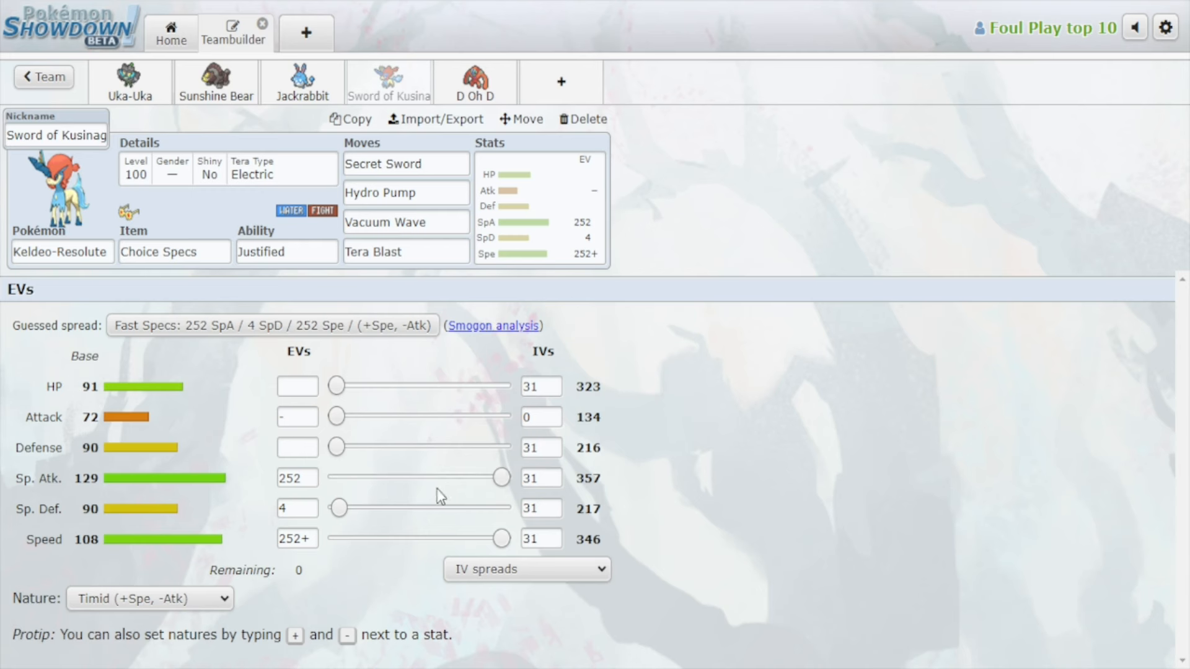
mouse_move(1055, 372)
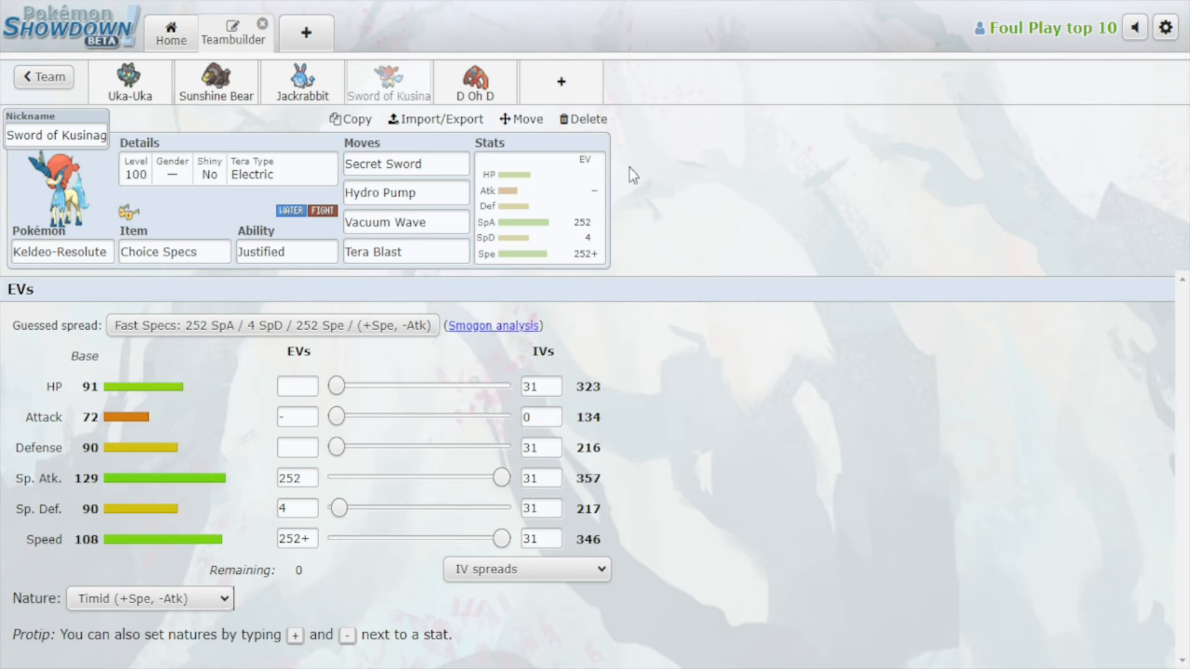
left_click(405, 164)
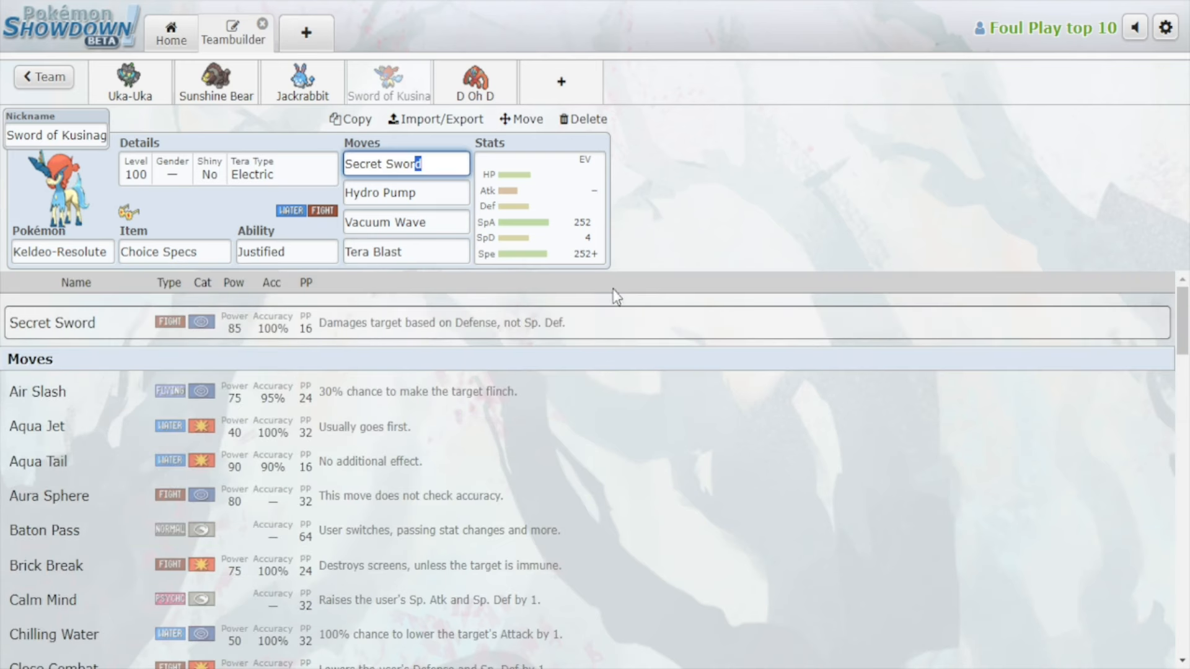
mouse_move(470, 550)
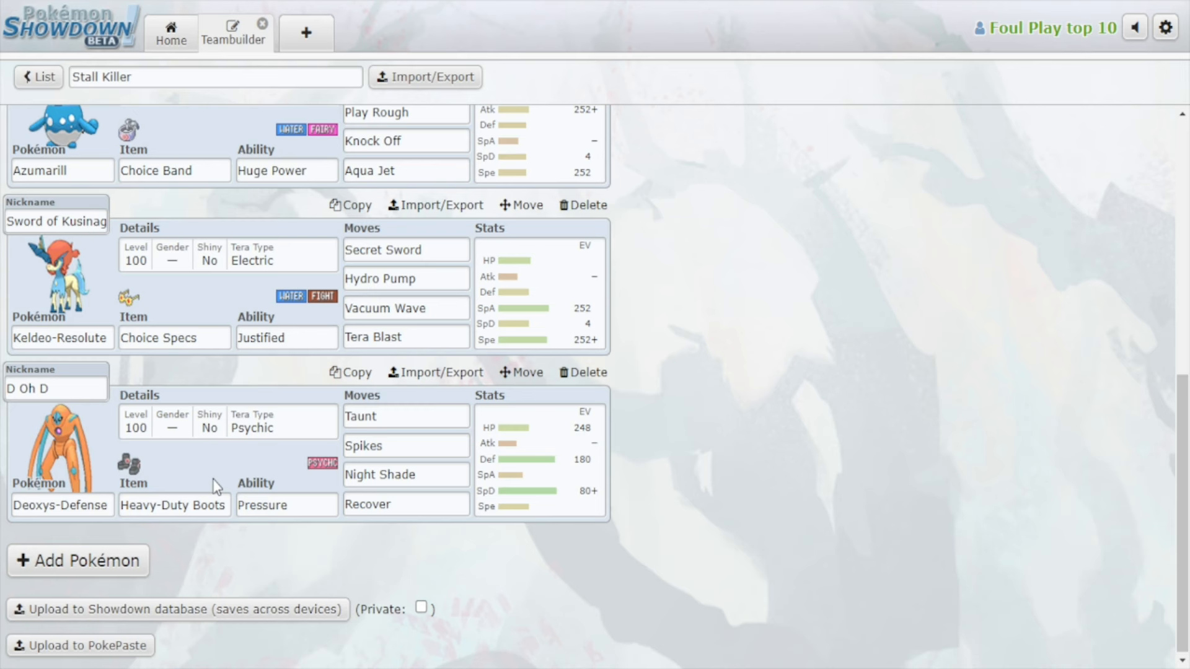
mouse_move(1021, 446)
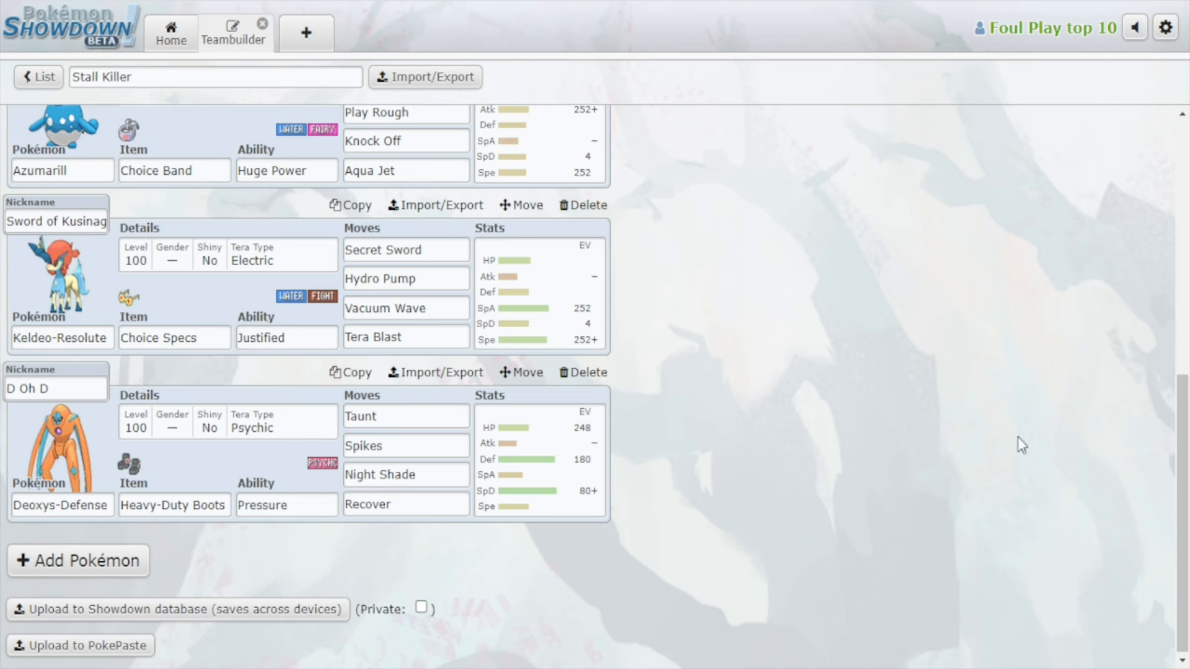
mouse_move(1019, 450)
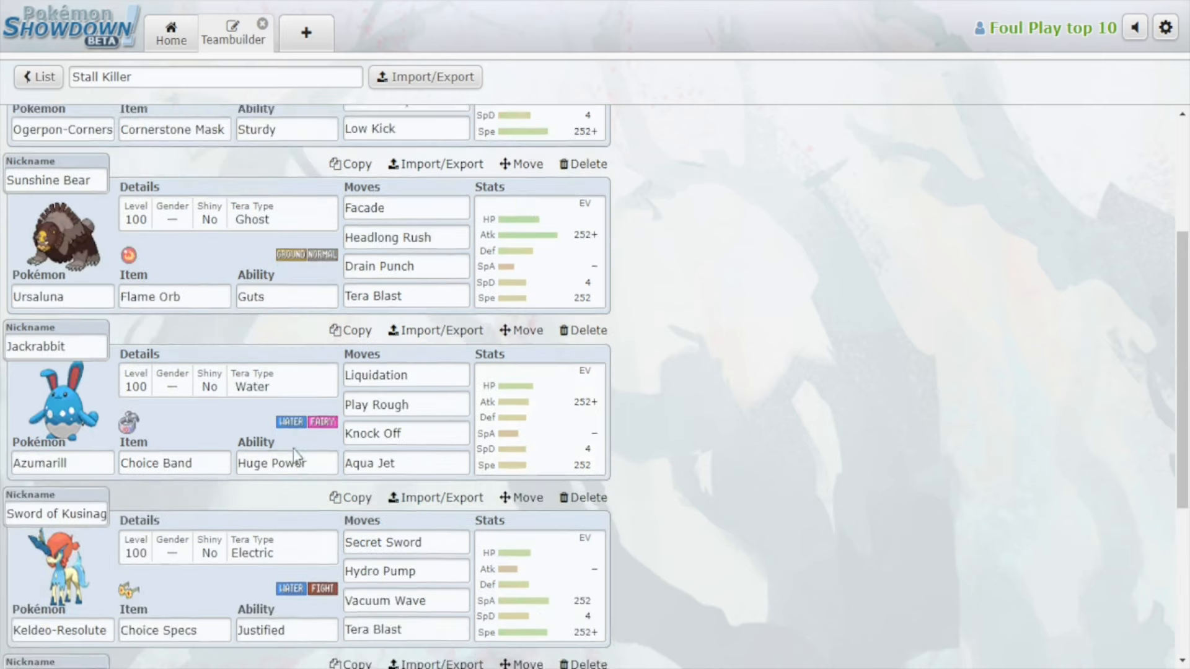
Step: Scroll down to the new sixth member Reuniclus 'Revival Jam' with Leftovers, Calm Mind and Recover
scroll("down", 3)
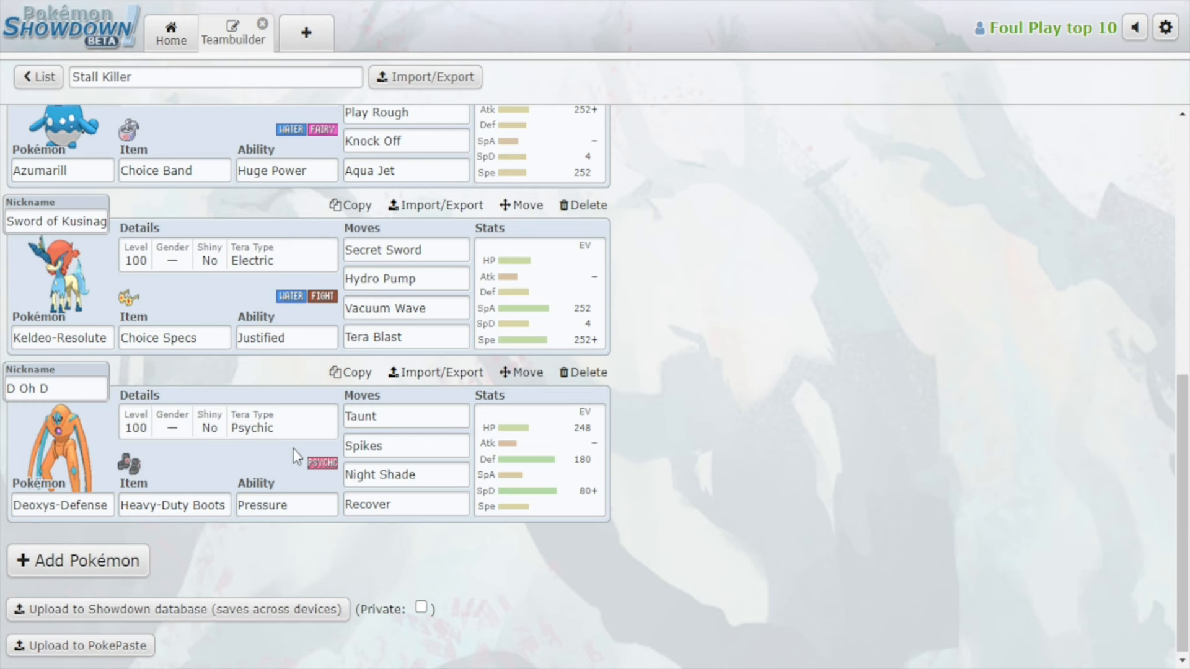
scroll("down", 3)
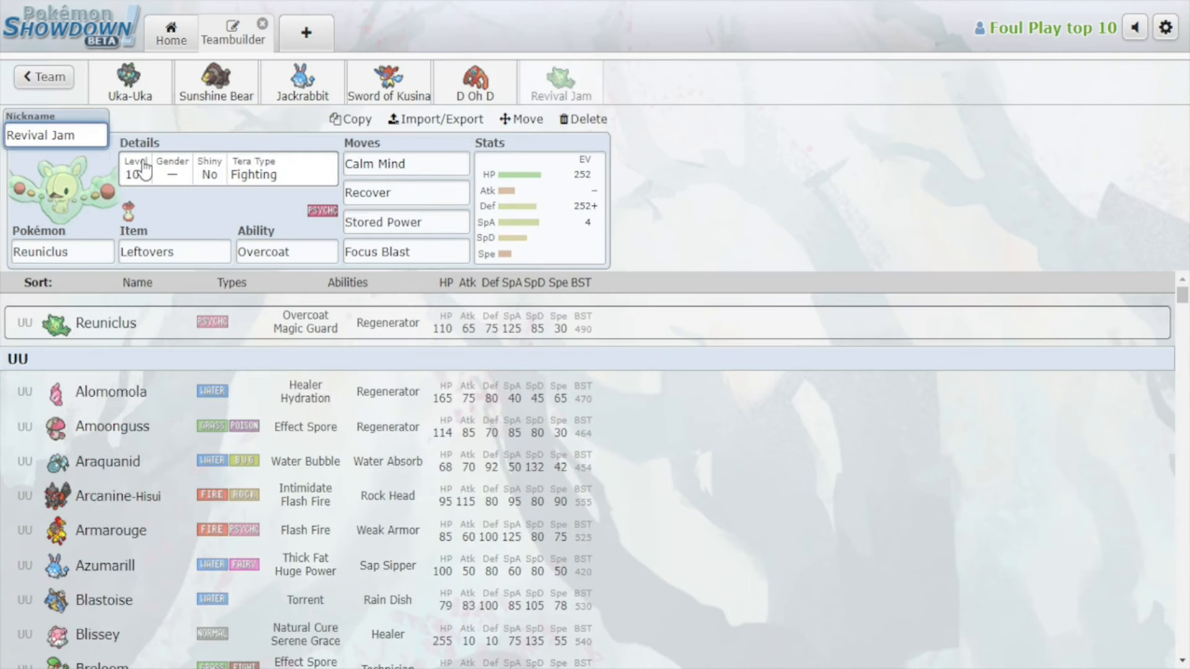
left_click(55, 136)
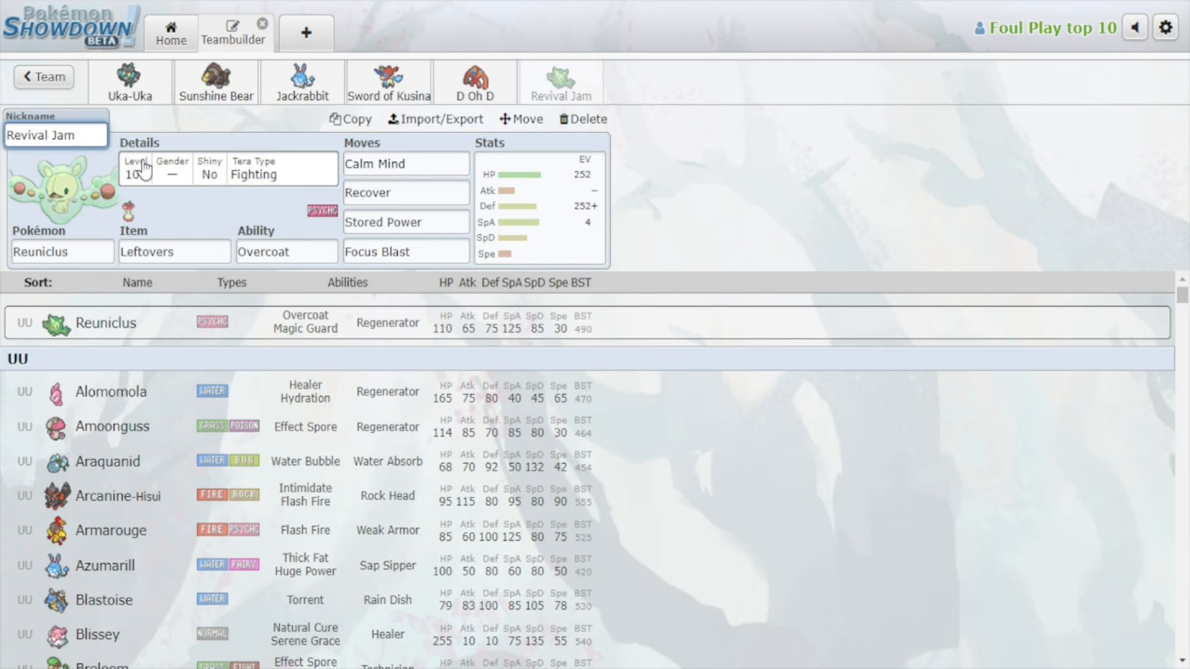
left_click(405, 163)
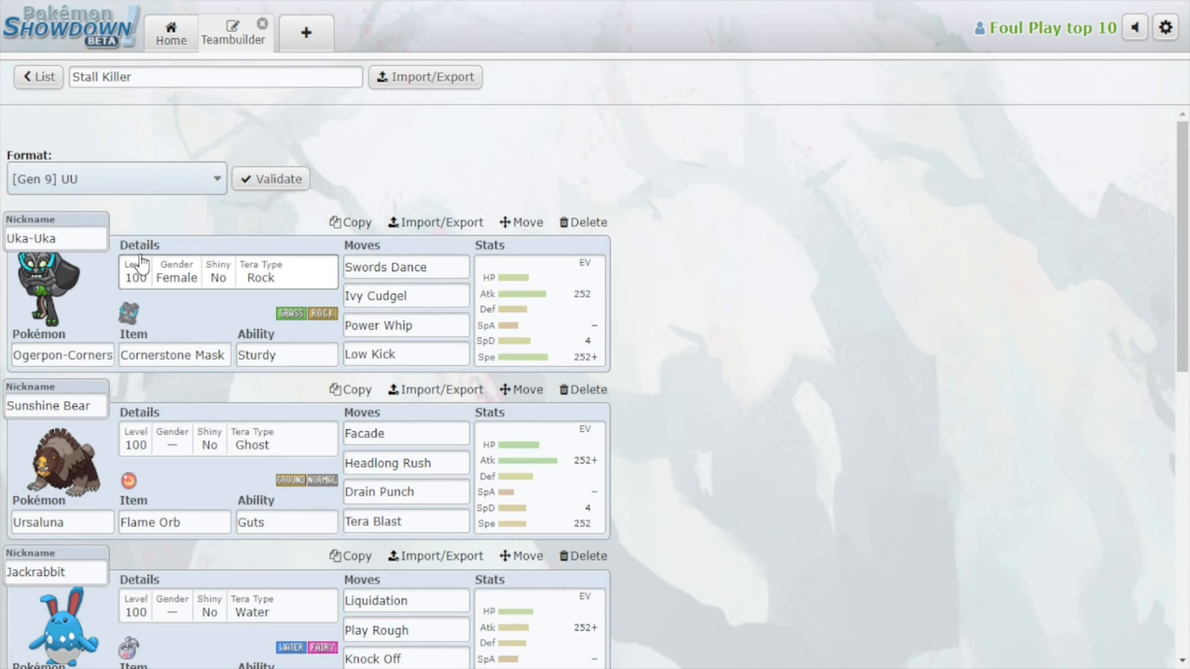
mouse_move(120, 254)
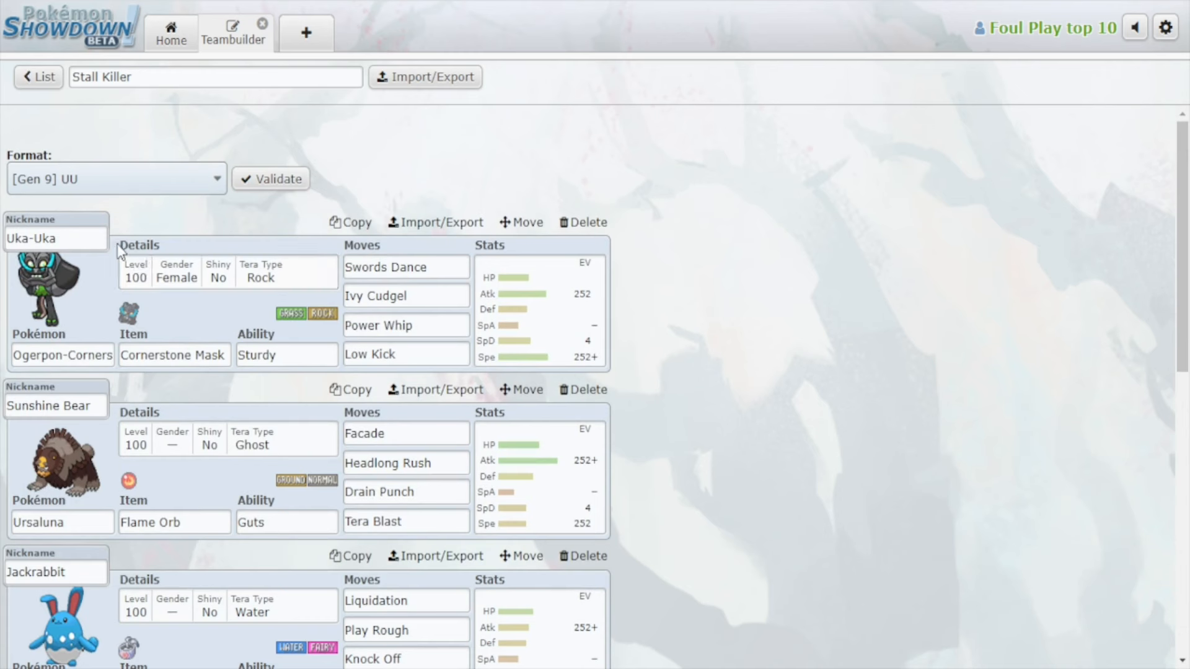